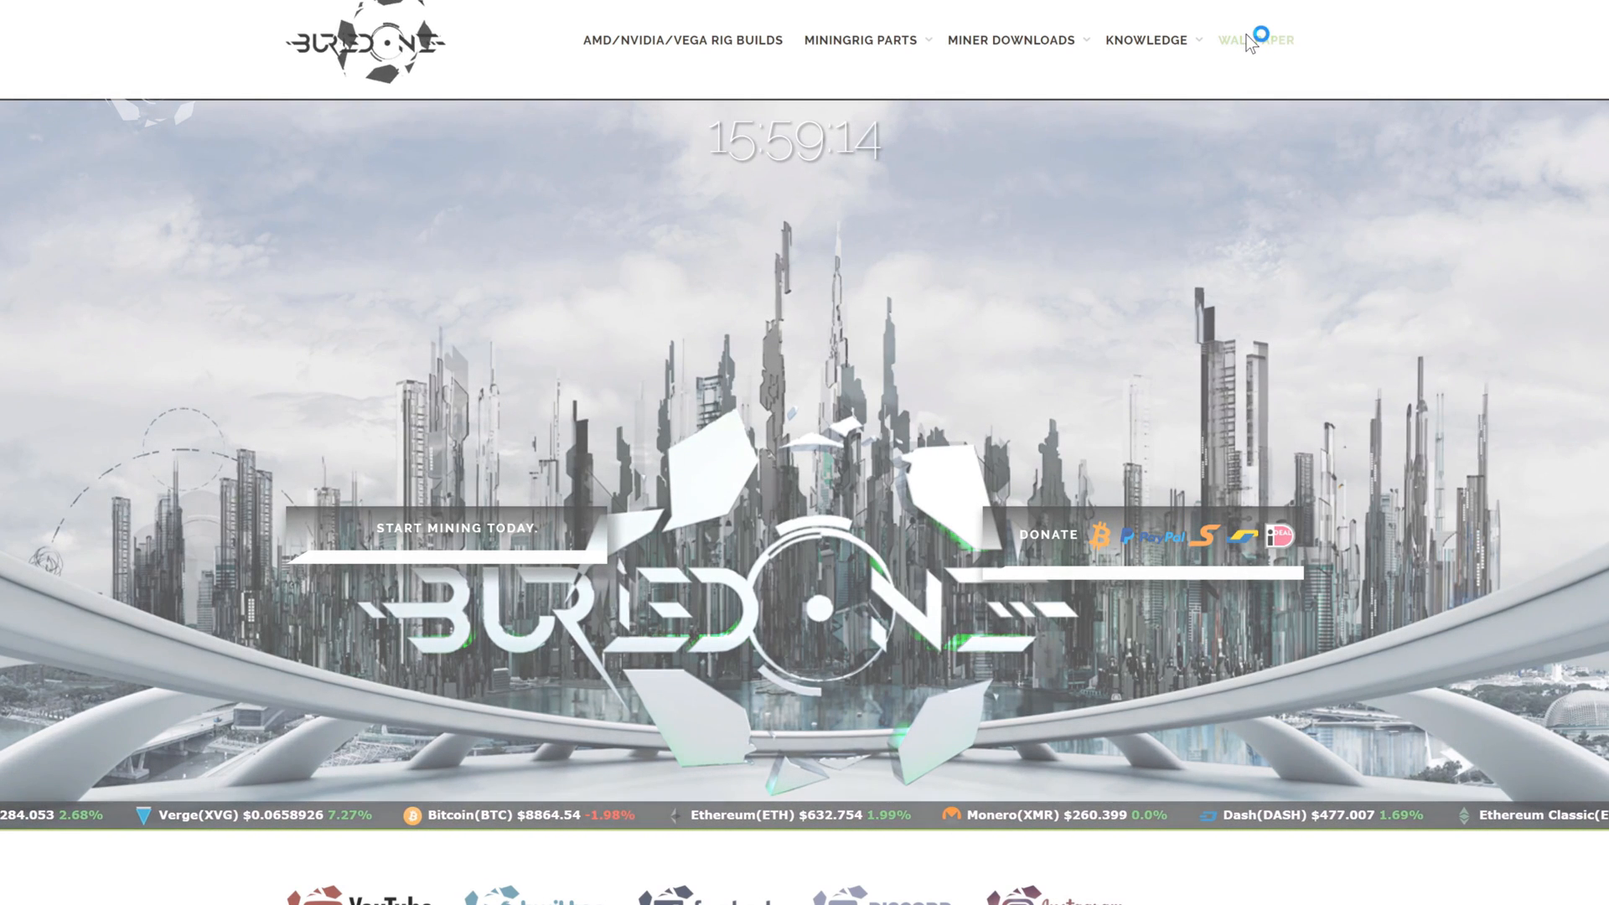
Step: Open the Living Coin Price wallpaper tutorial via WALLPAPER in the top navigation
left_click(1255, 40)
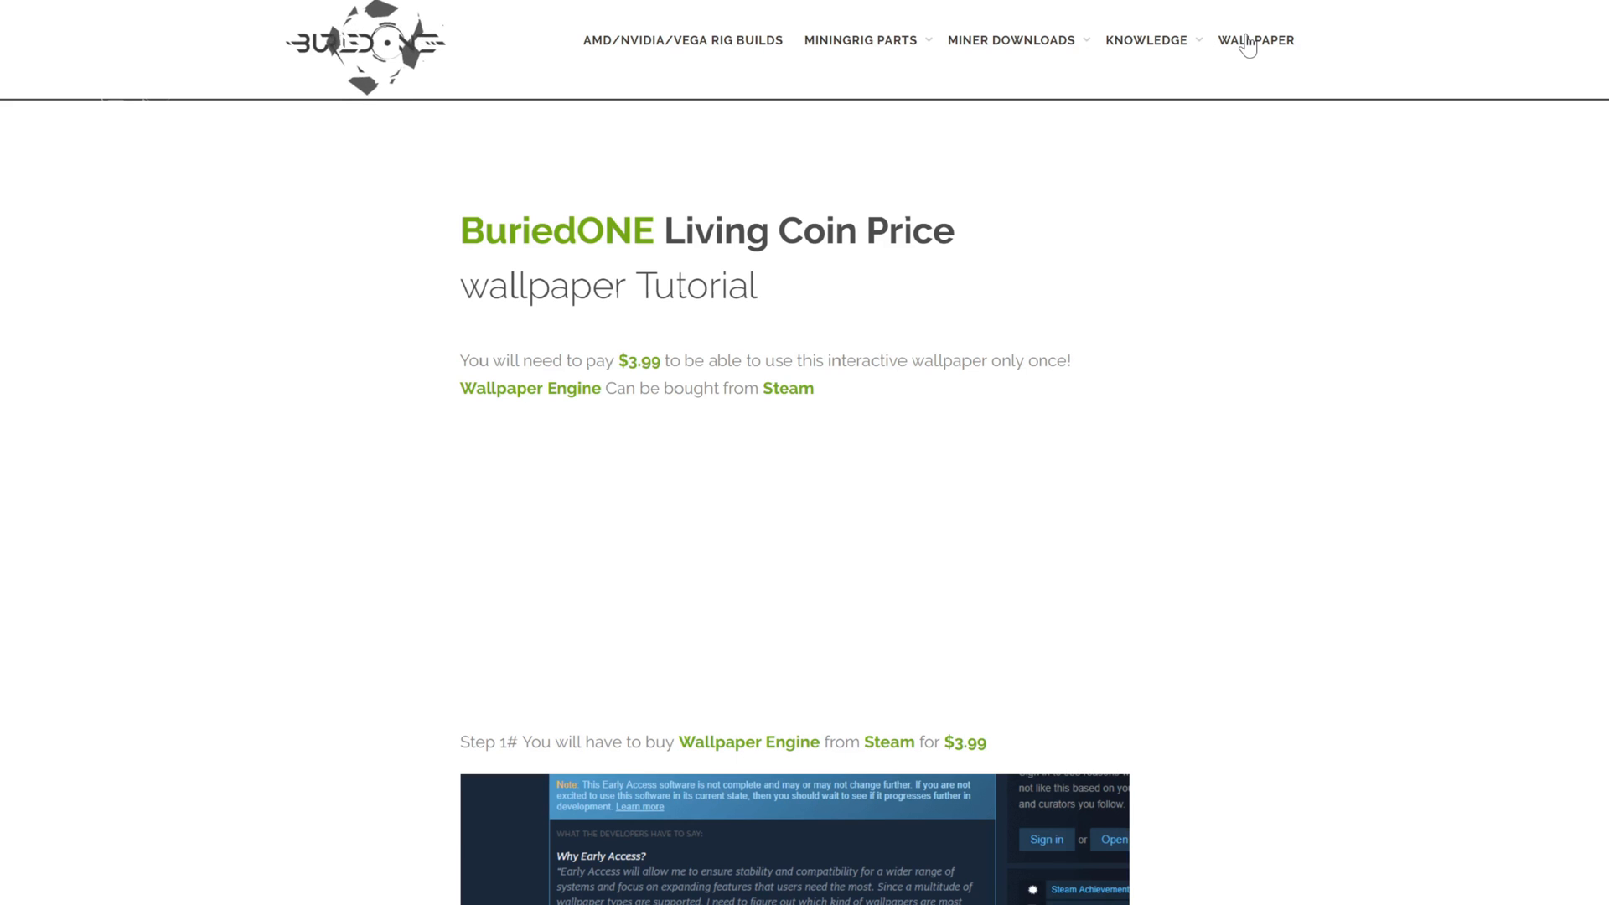
Step: Scroll down to Step 2: installing Wallpaper Engine from the Steam LIBRARY under SOFTWARE
scroll("down", 3)
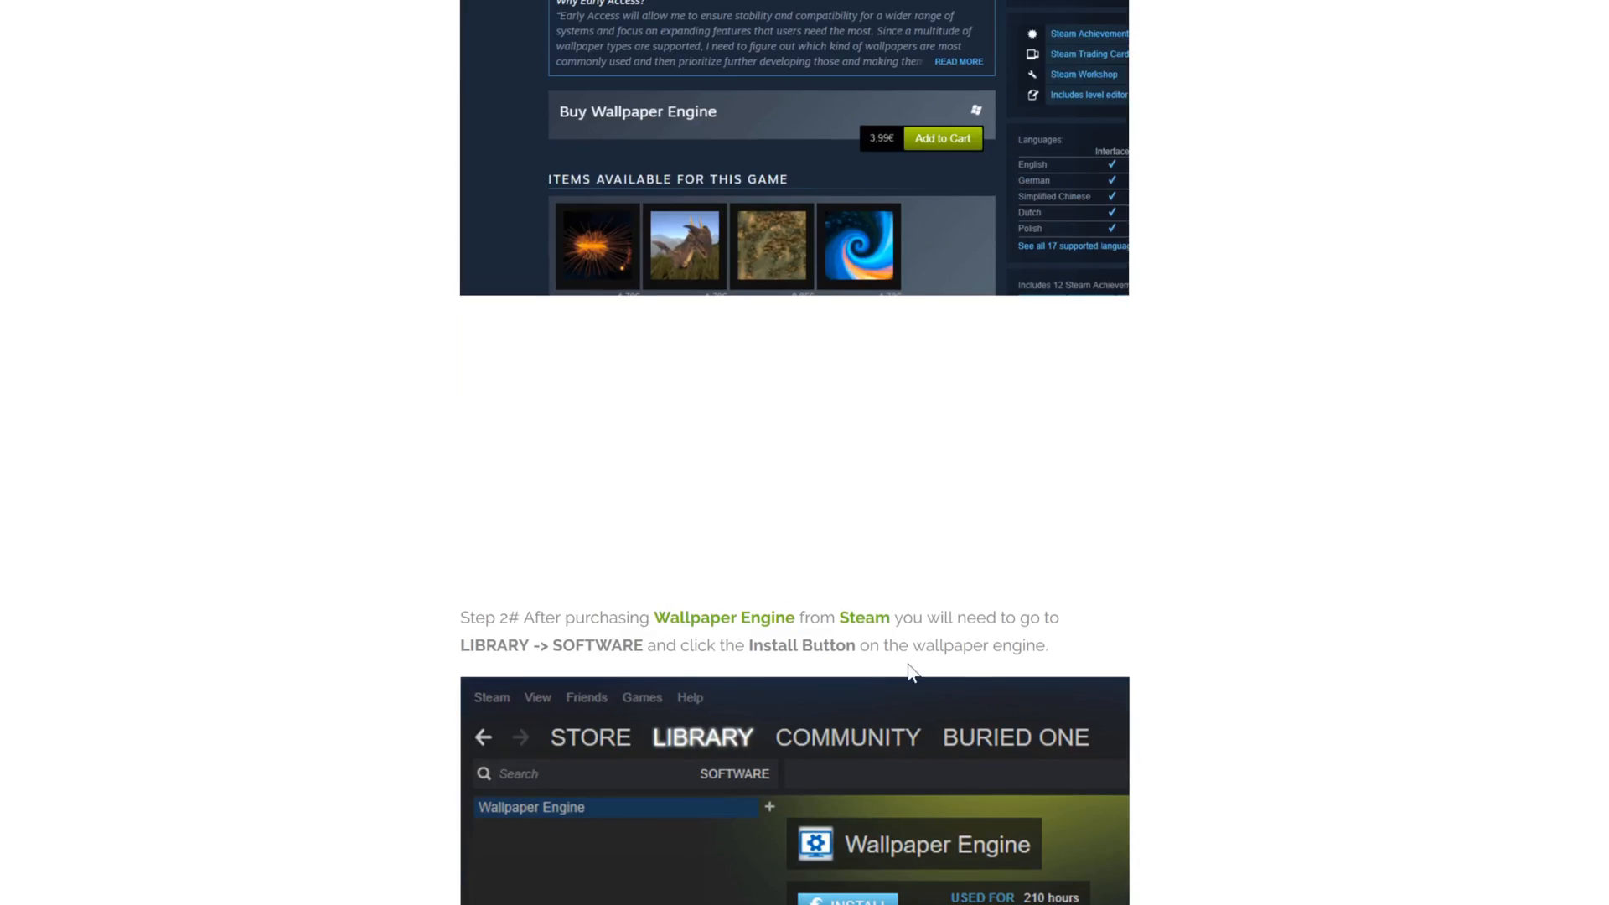
scroll("down", 3)
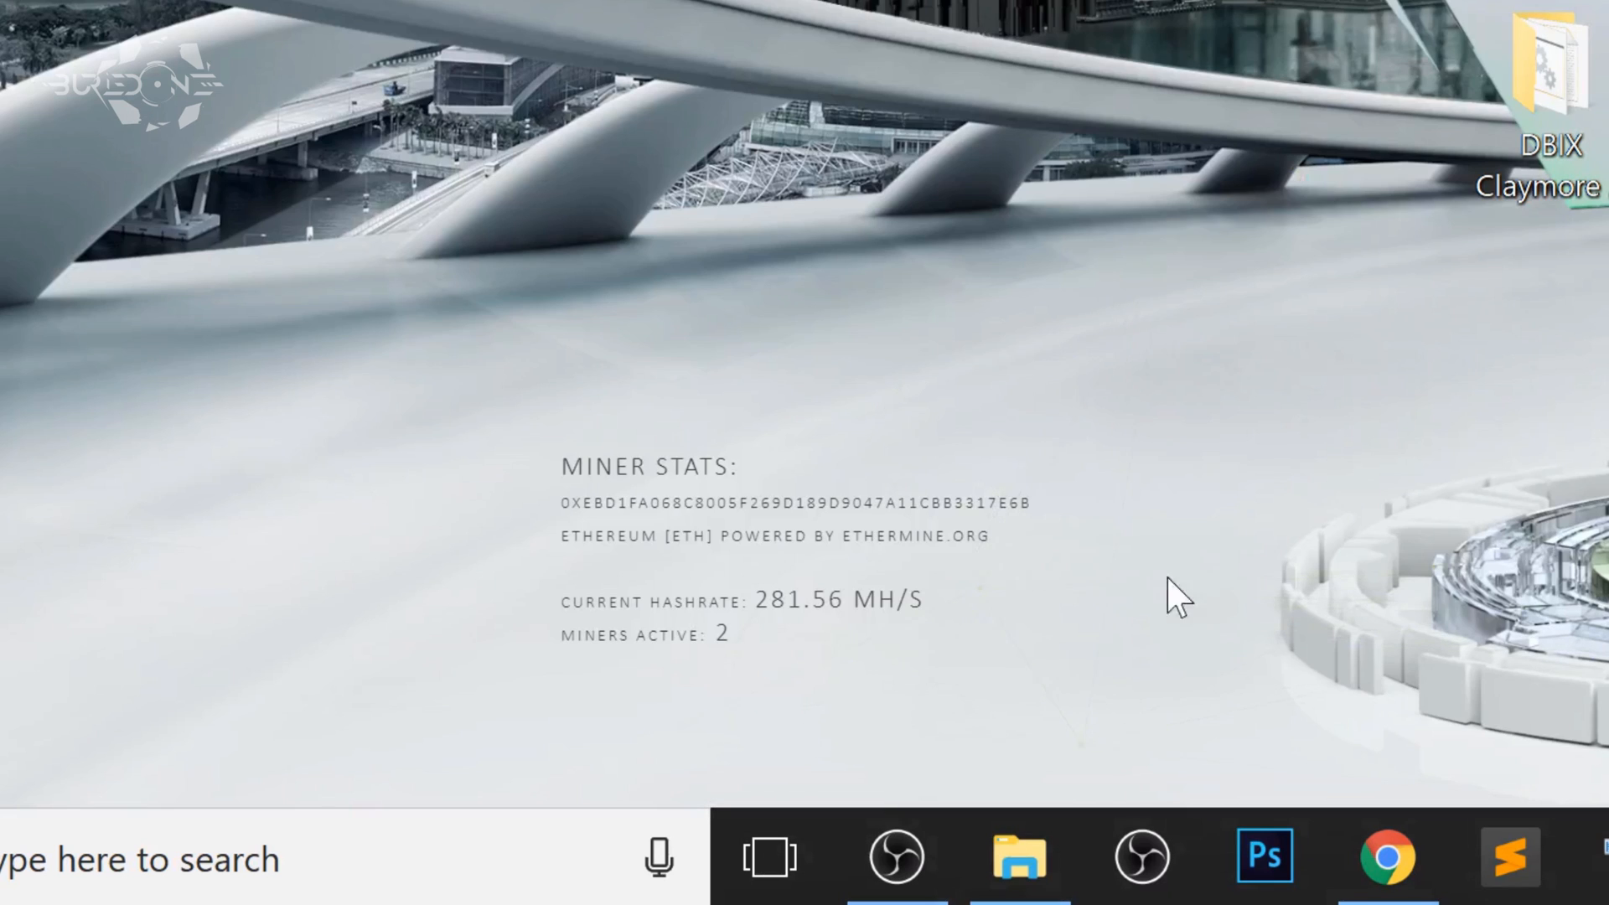
mouse_move(1379, 171)
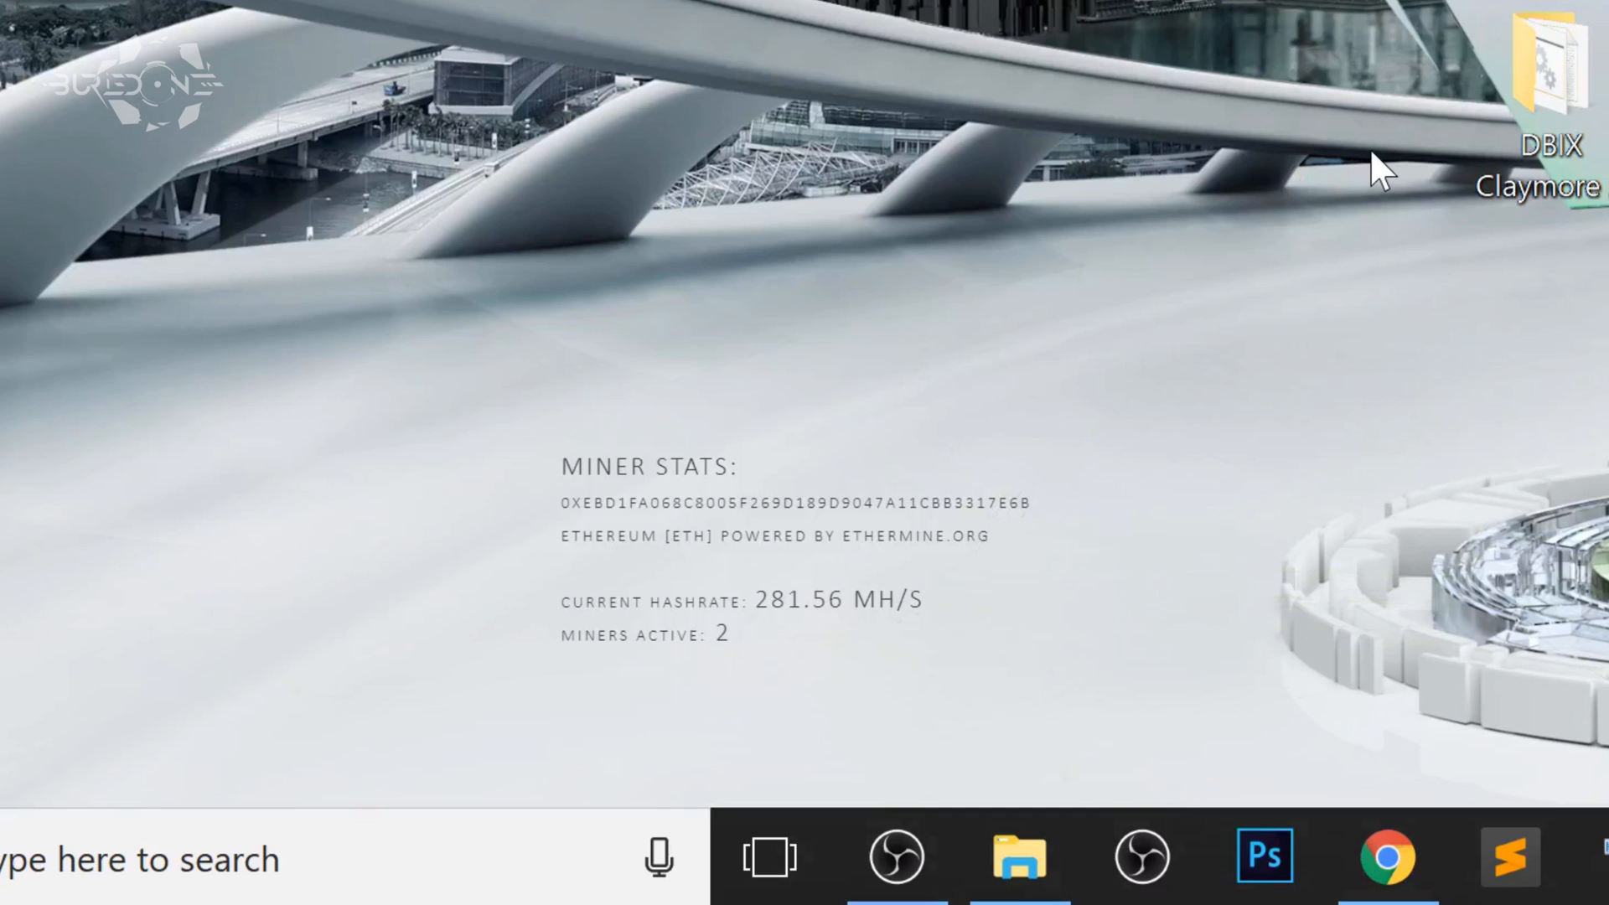